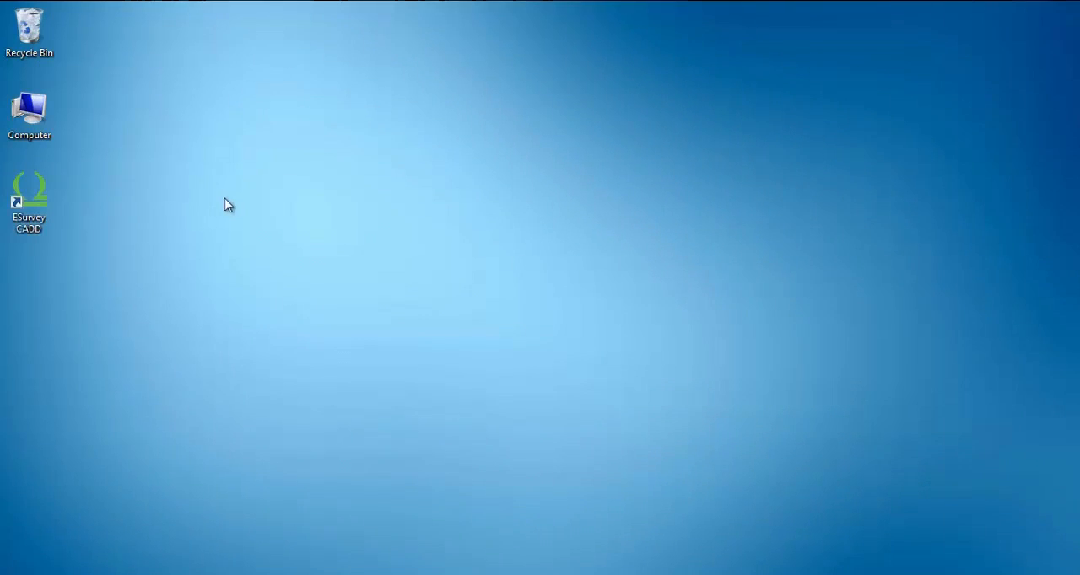
pyautogui.moveTo(223, 280)
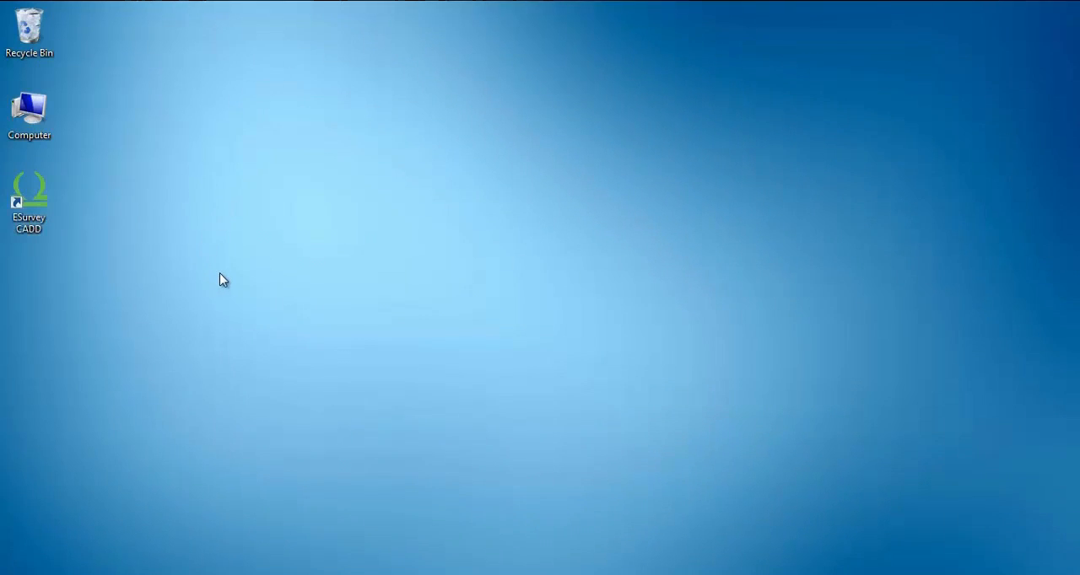
pyautogui.moveTo(115, 466)
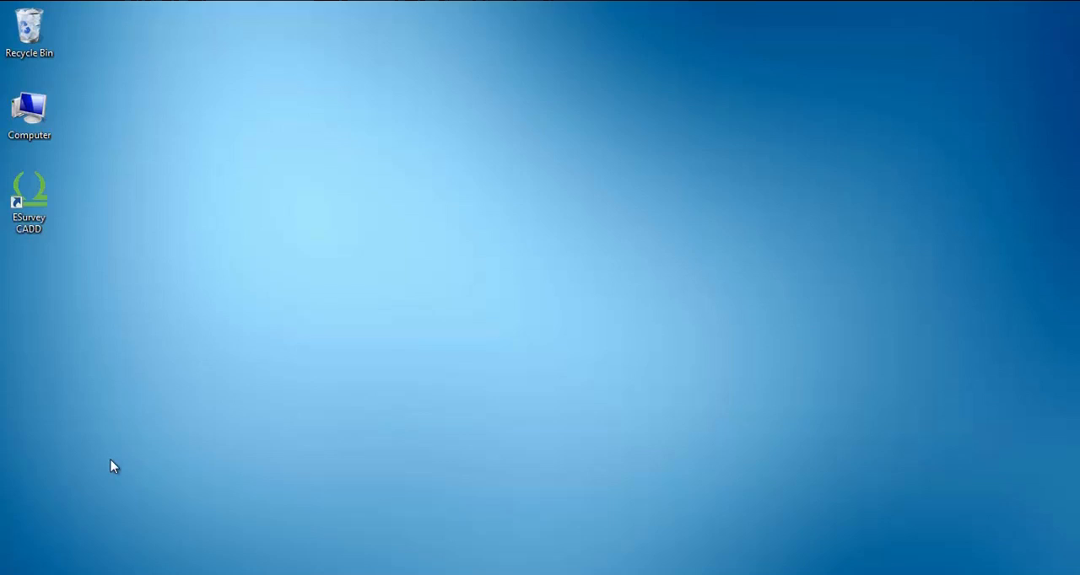
# Launch the ESurvey CADD License Manager from the desktop icon
pyautogui.click(17, 570)
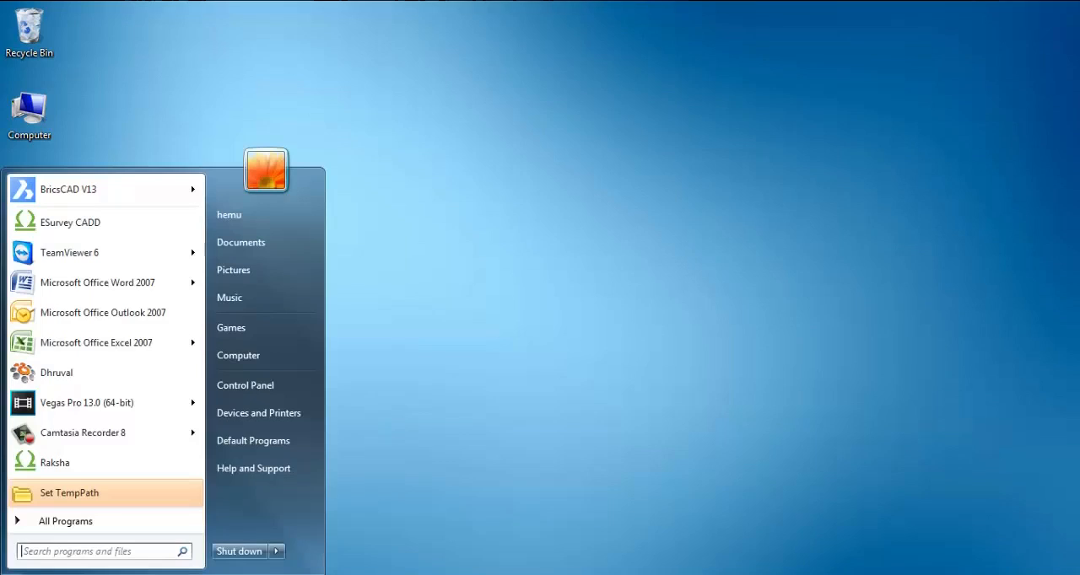
pyautogui.click(64, 520)
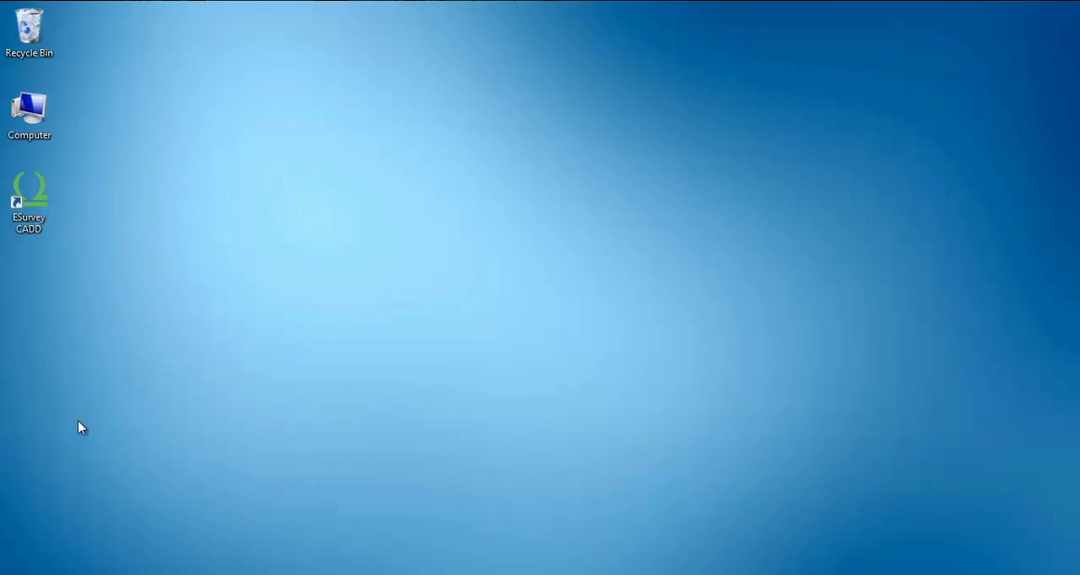
pyautogui.doubleClick(29, 186)
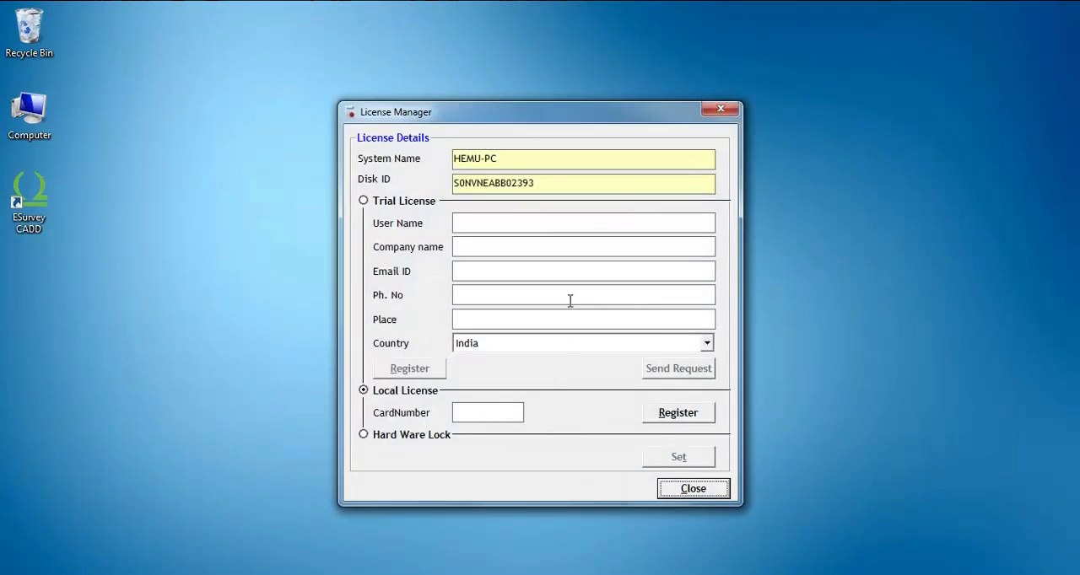
pyautogui.moveTo(374, 228)
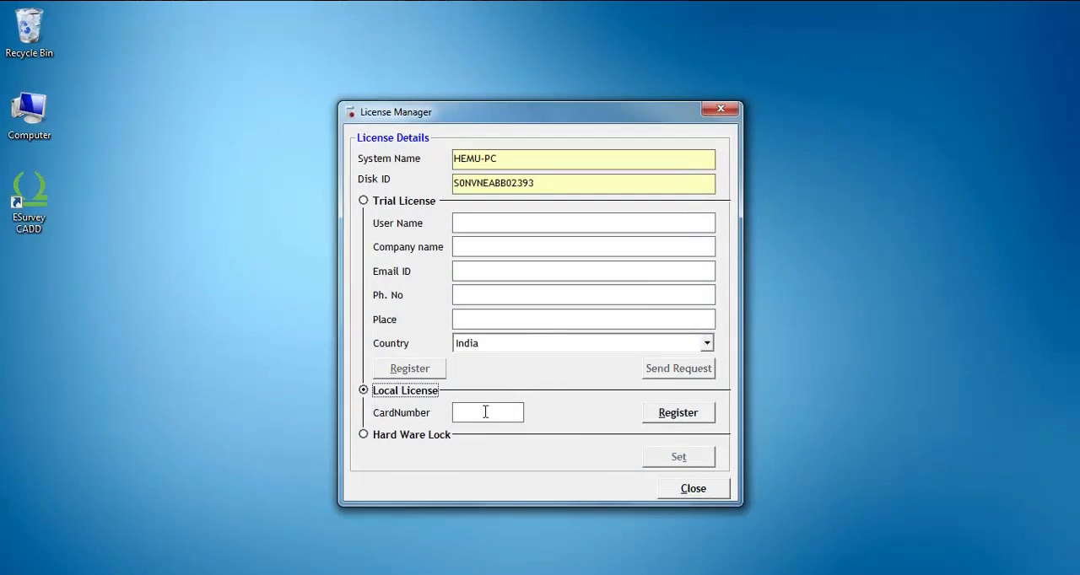
pyautogui.rightClick(486, 412)
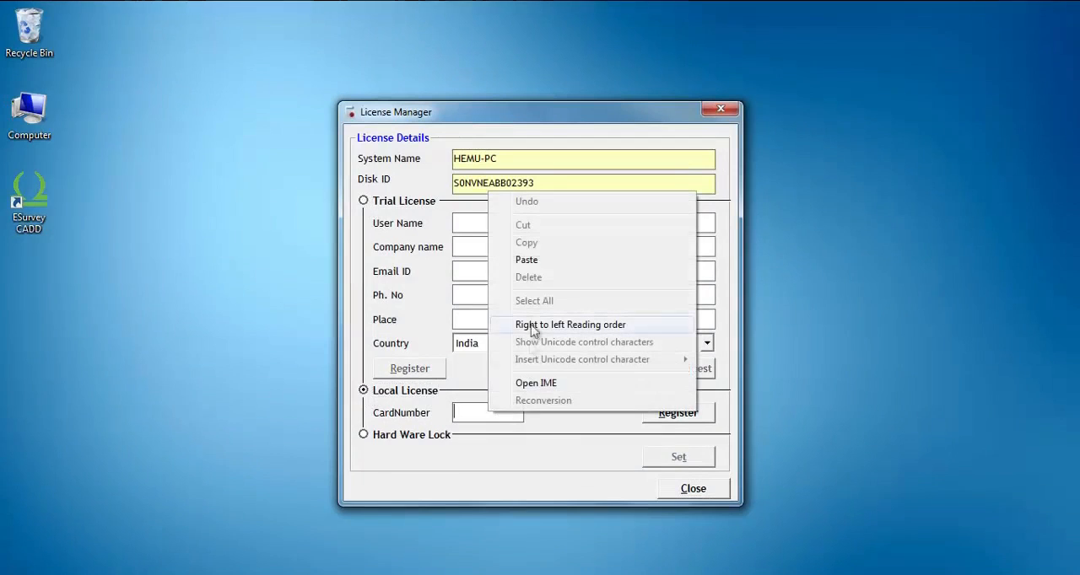
pyautogui.click(526, 260)
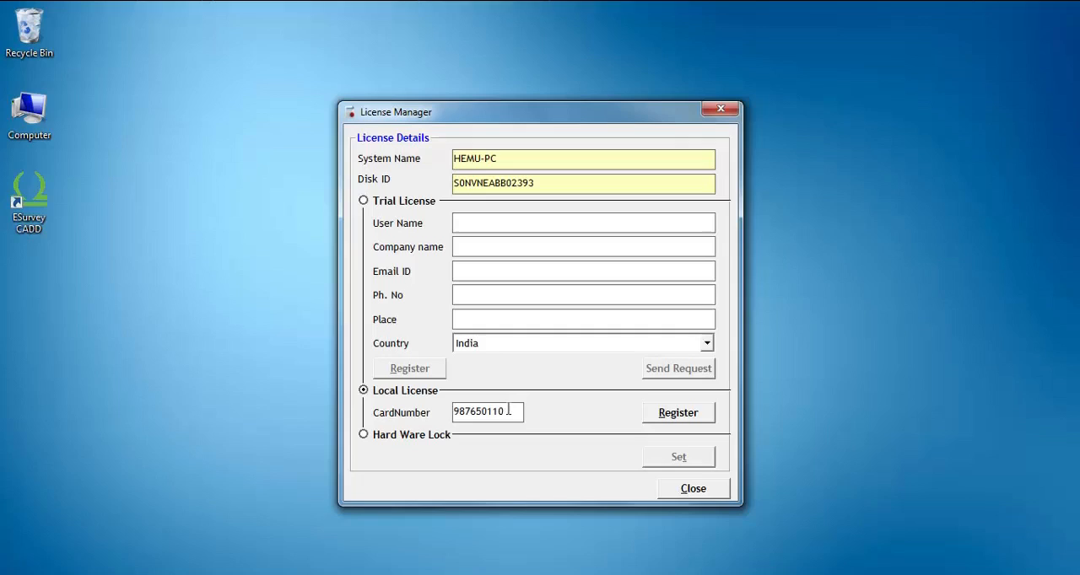
pyautogui.tripleClick(486, 412)
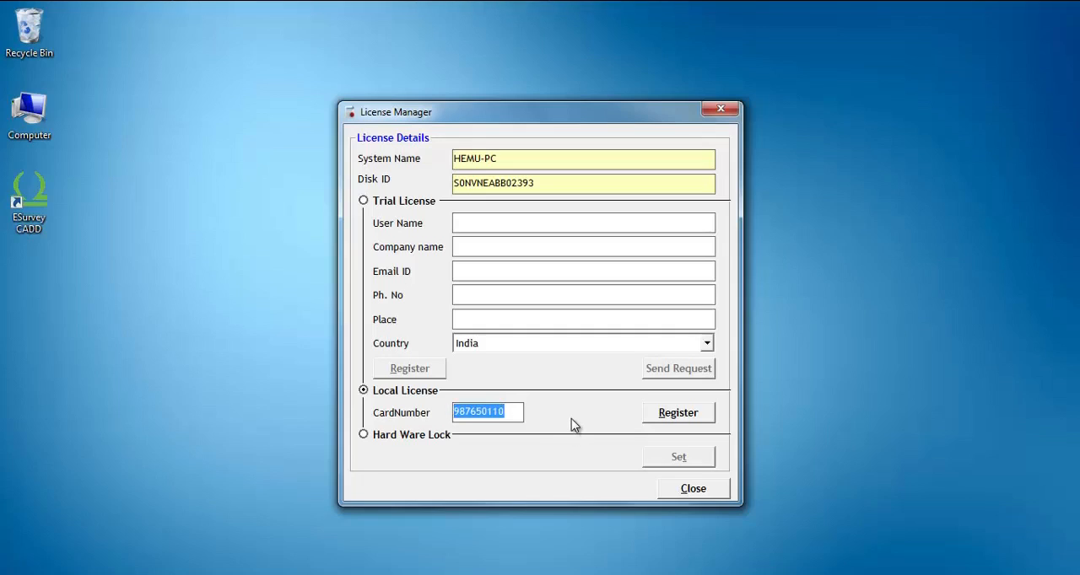
pyautogui.click(678, 411)
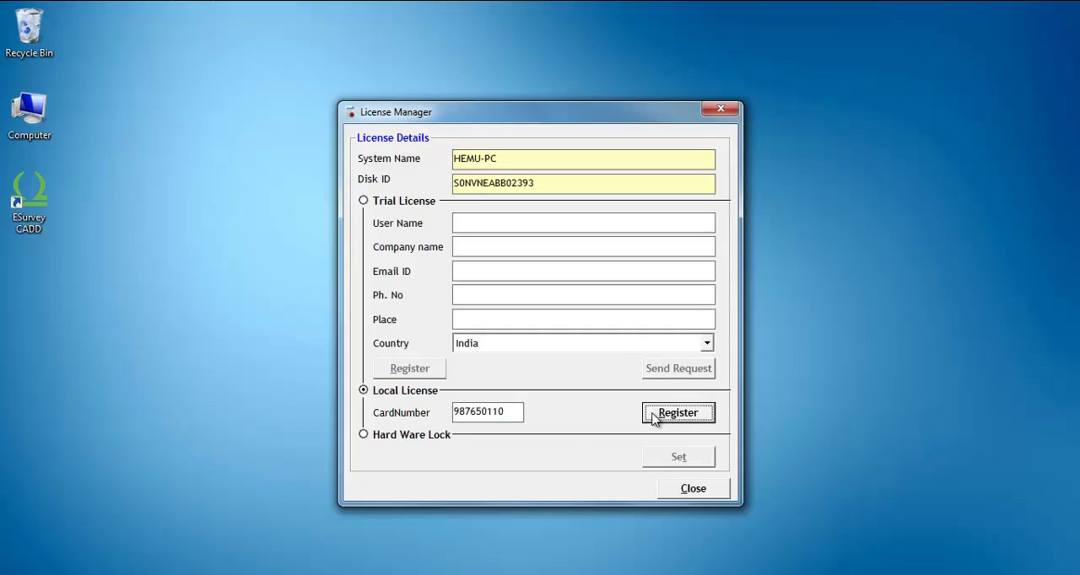
pyautogui.moveTo(572, 442)
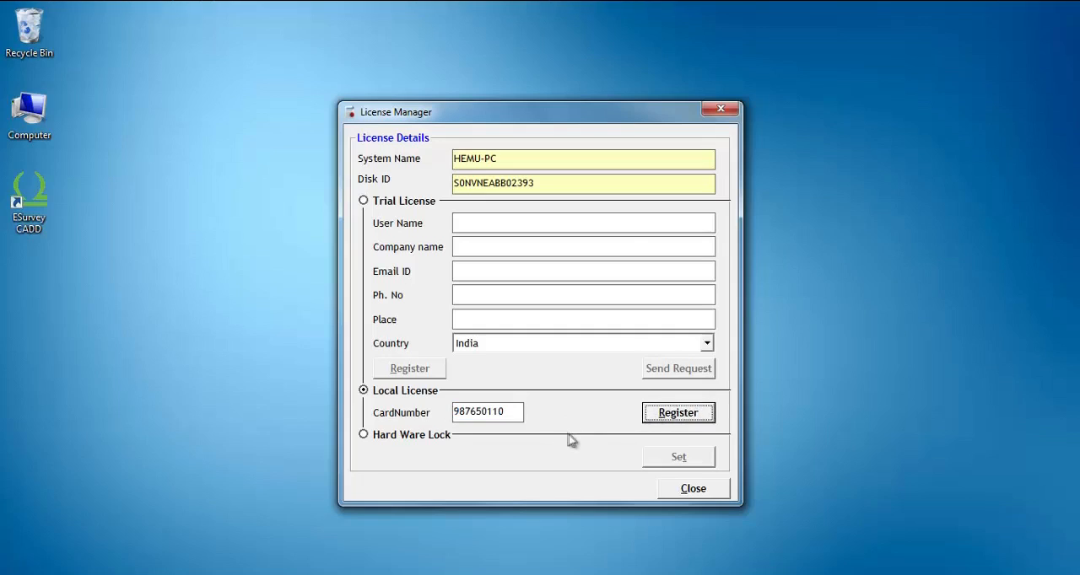
# Register the card number so the Registration completed message appears
pyautogui.click(679, 412)
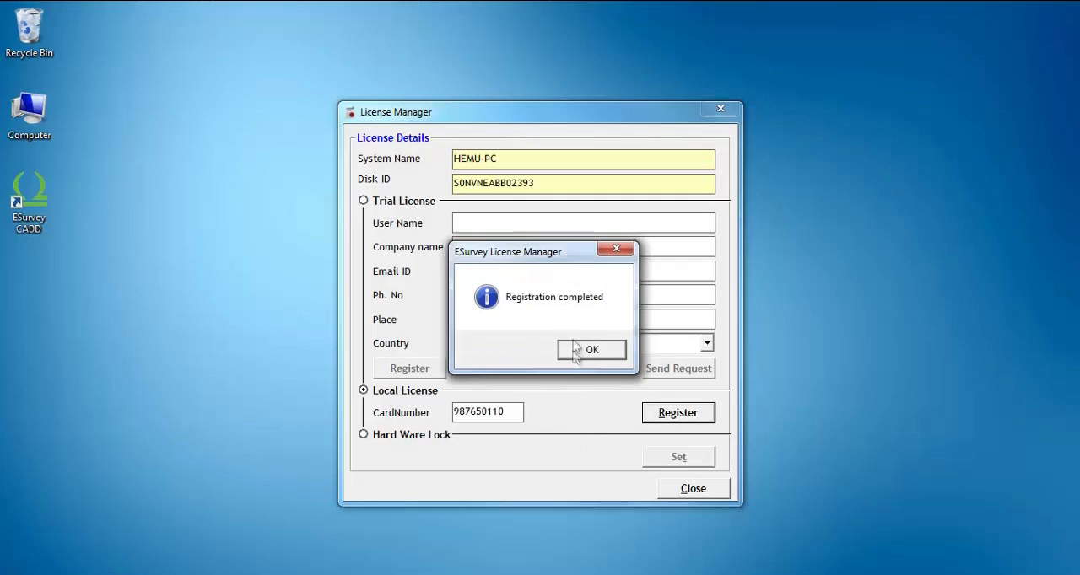
pyautogui.click(591, 350)
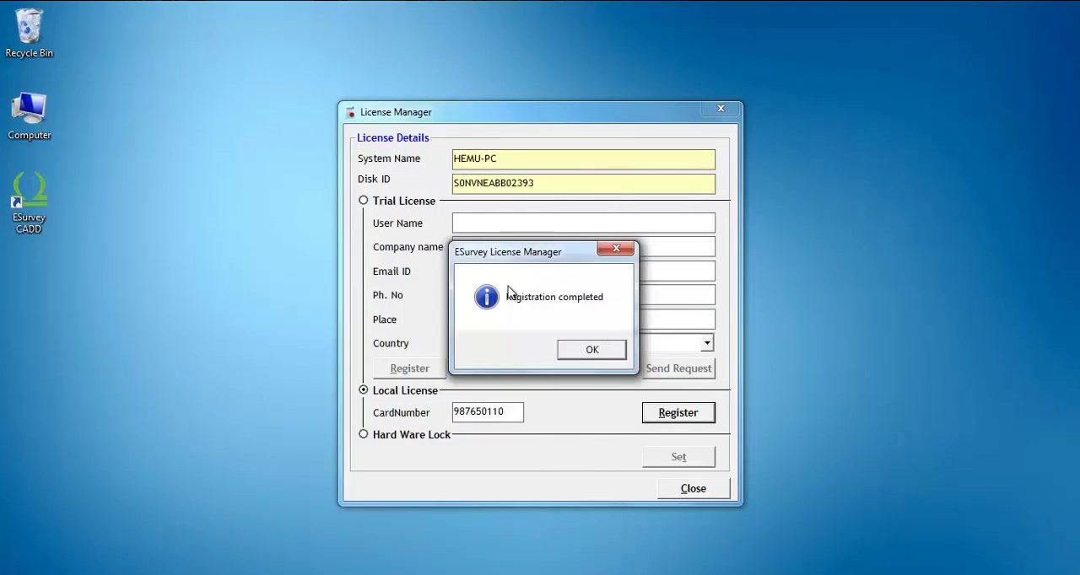
pyautogui.moveTo(593, 351)
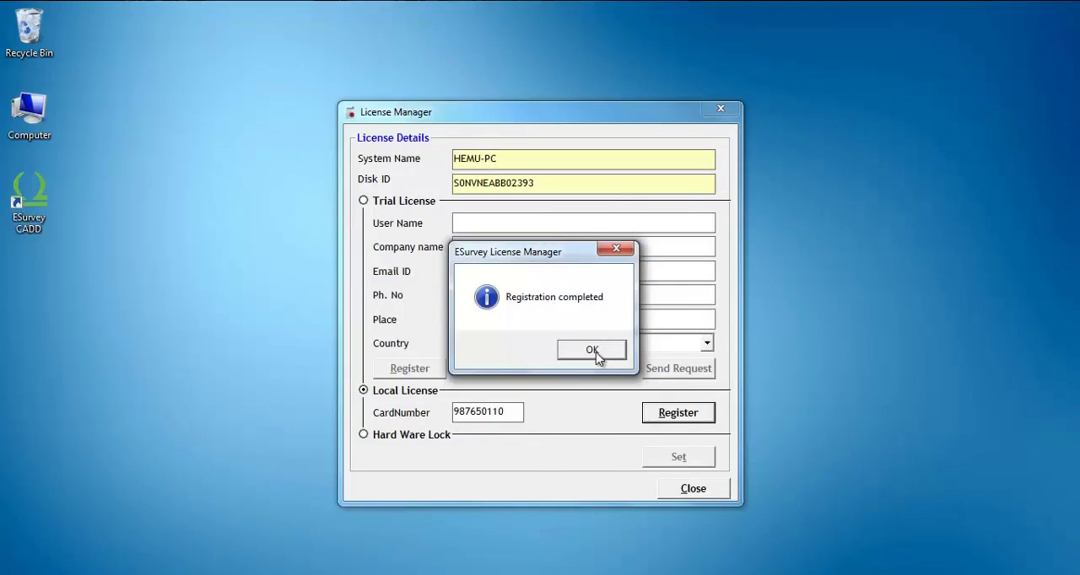
pyautogui.moveTo(604, 280)
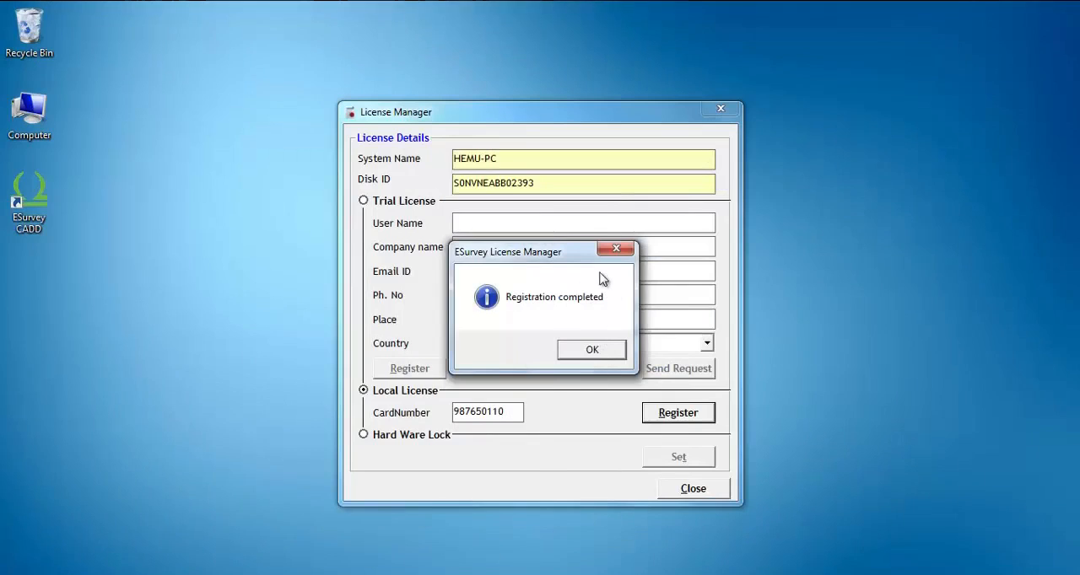
# Acknowledge the Registration completed message with OK, returning to the license form
pyautogui.click(591, 349)
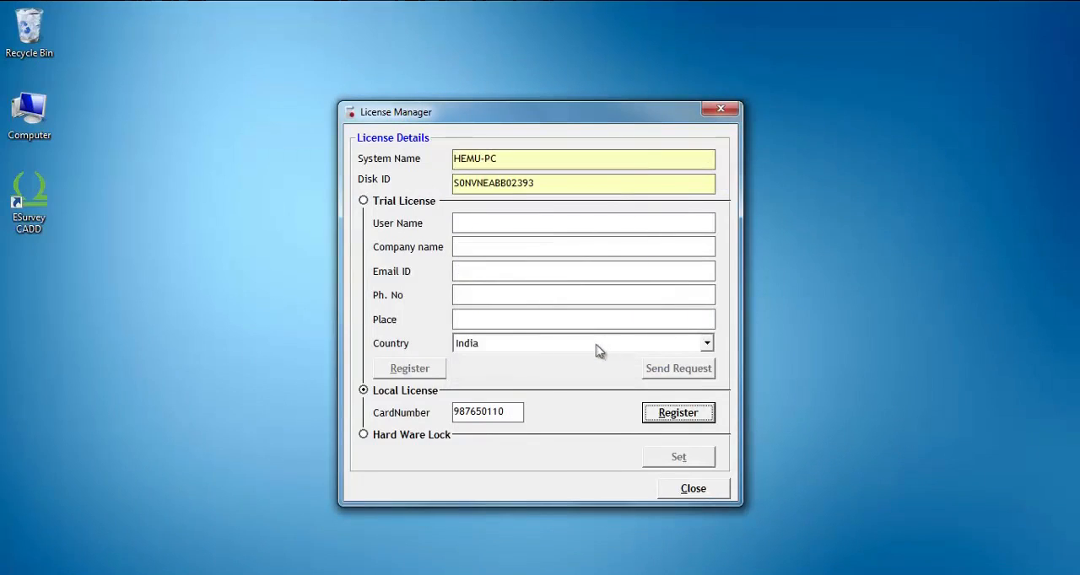
pyautogui.moveTo(691, 489)
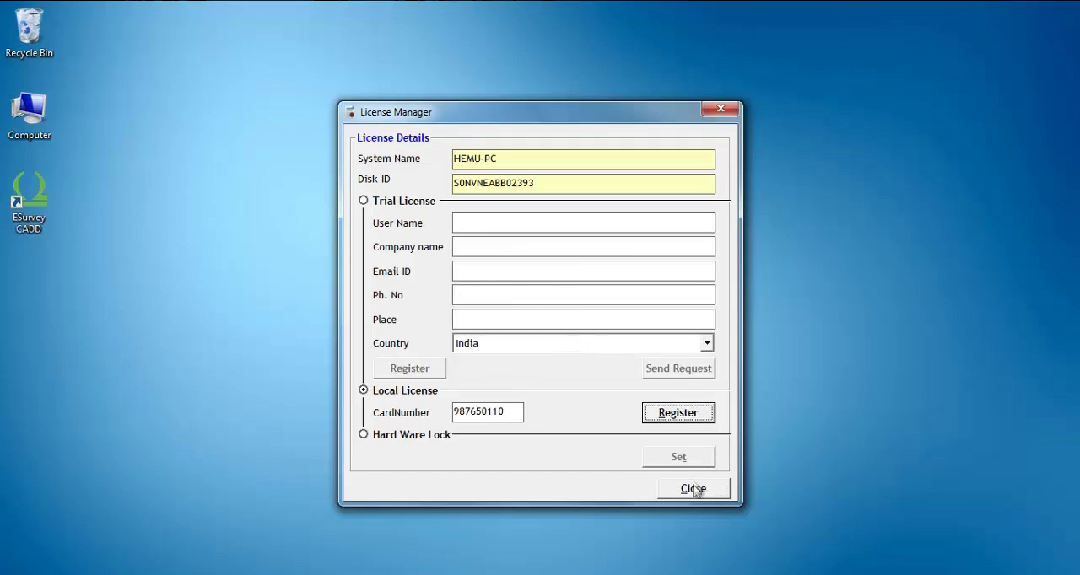